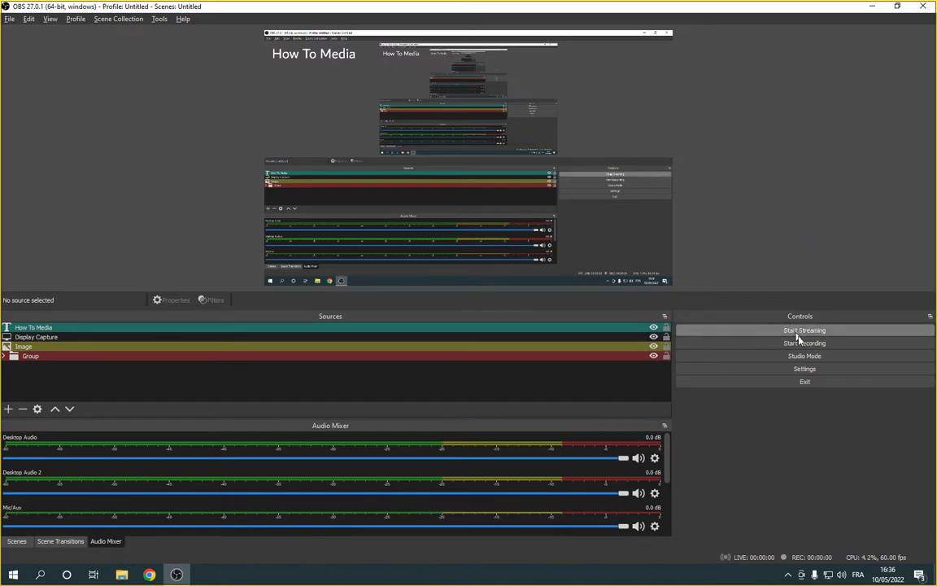
Bring up OBS Settings and switch to the Advanced section
left_click(804, 368)
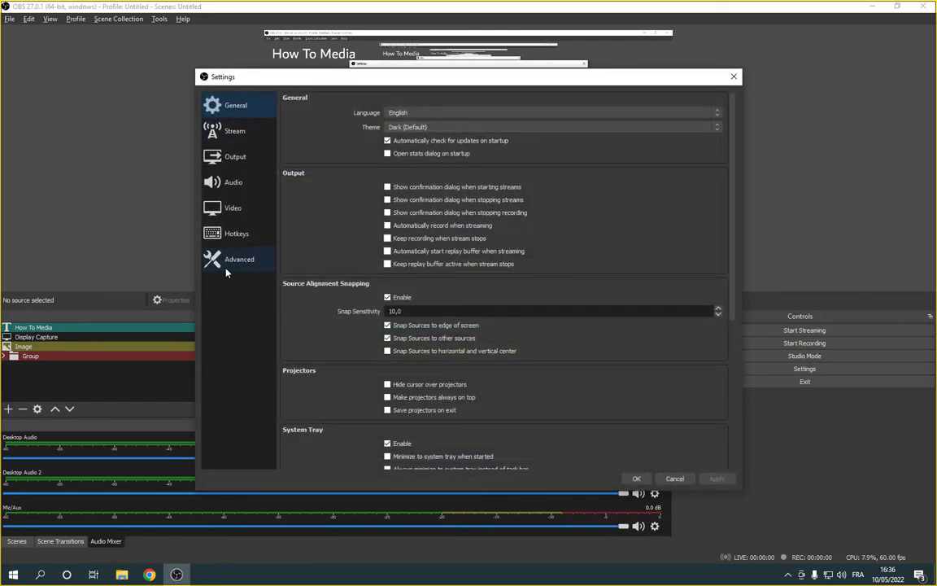
left_click(240, 259)
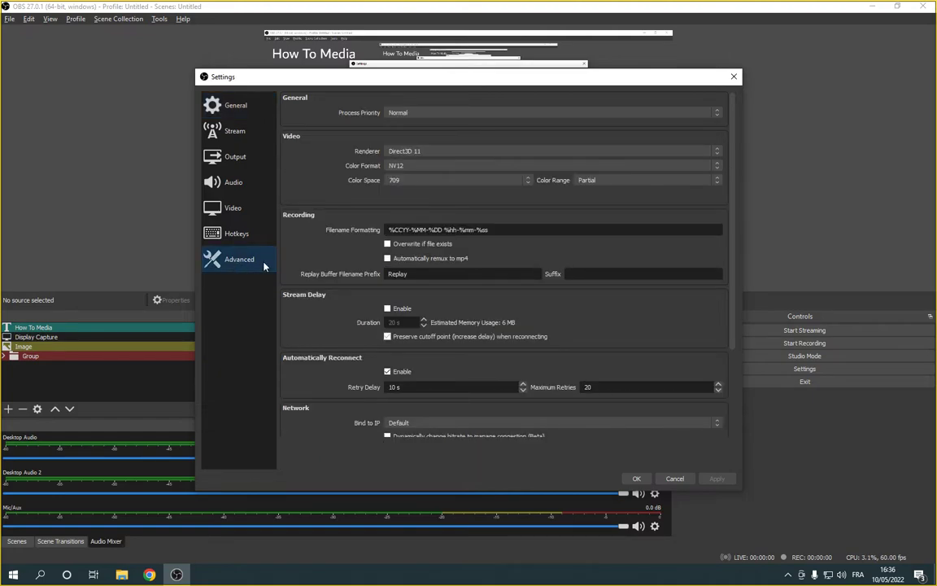
mouse_move(364, 137)
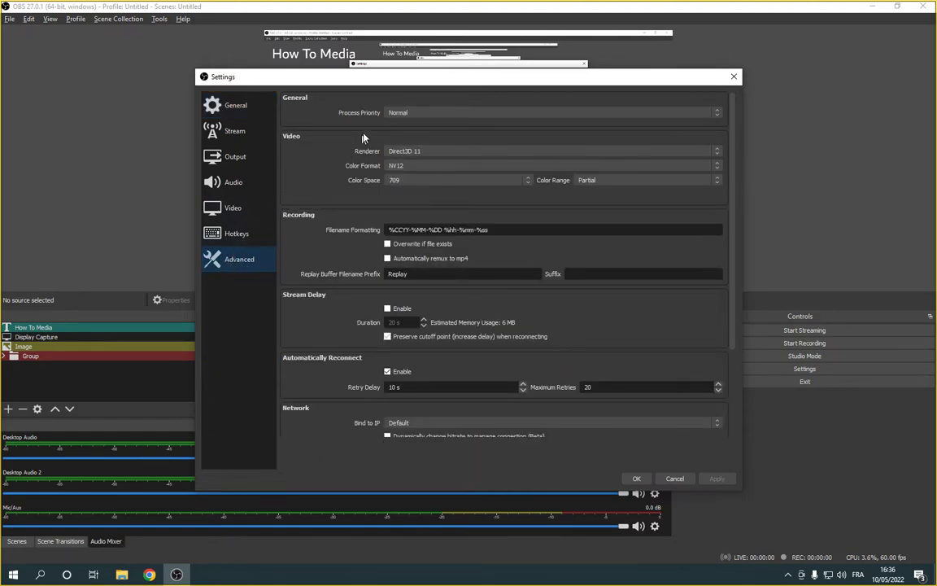
mouse_move(384, 117)
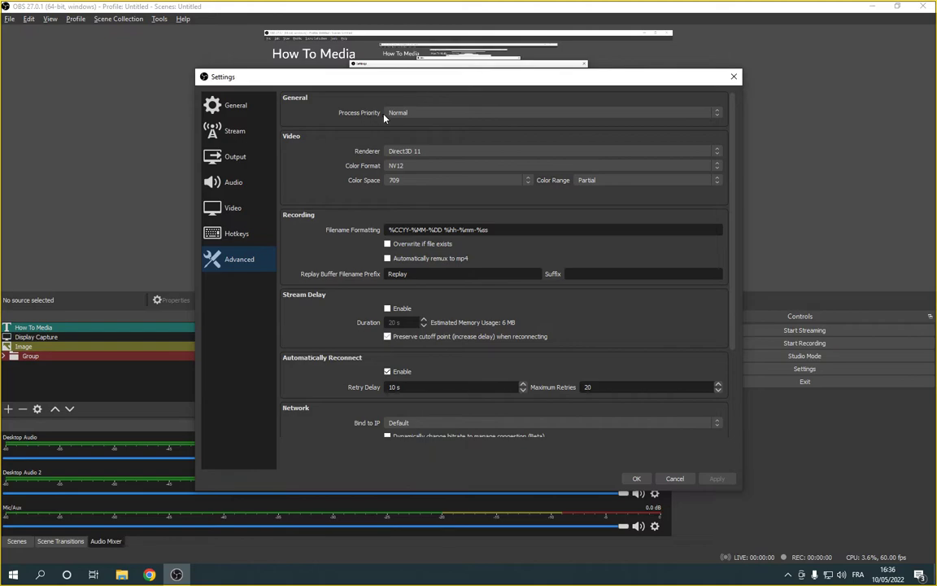
Expand the Process Priority list showing levels from High to Idle, currently Normal
left_click(716, 112)
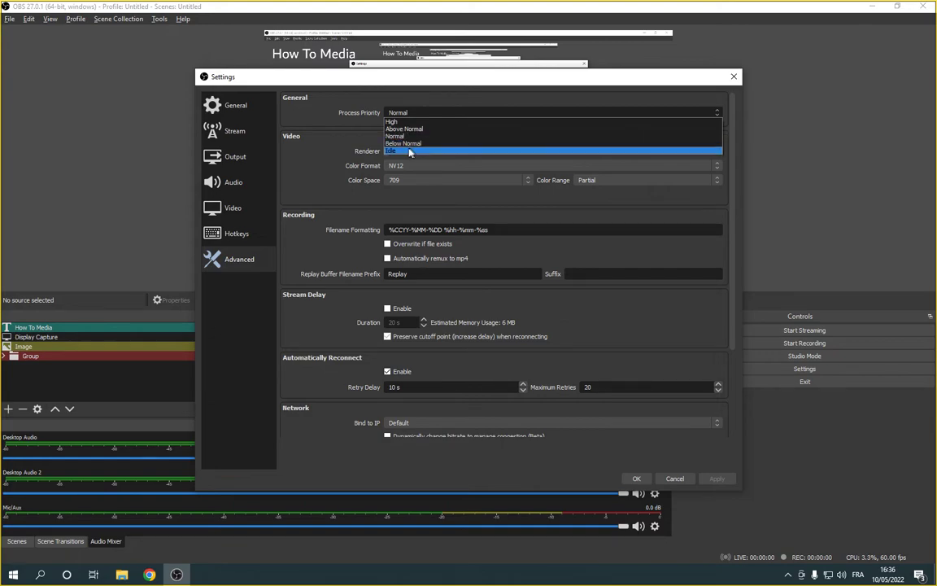
mouse_move(399, 128)
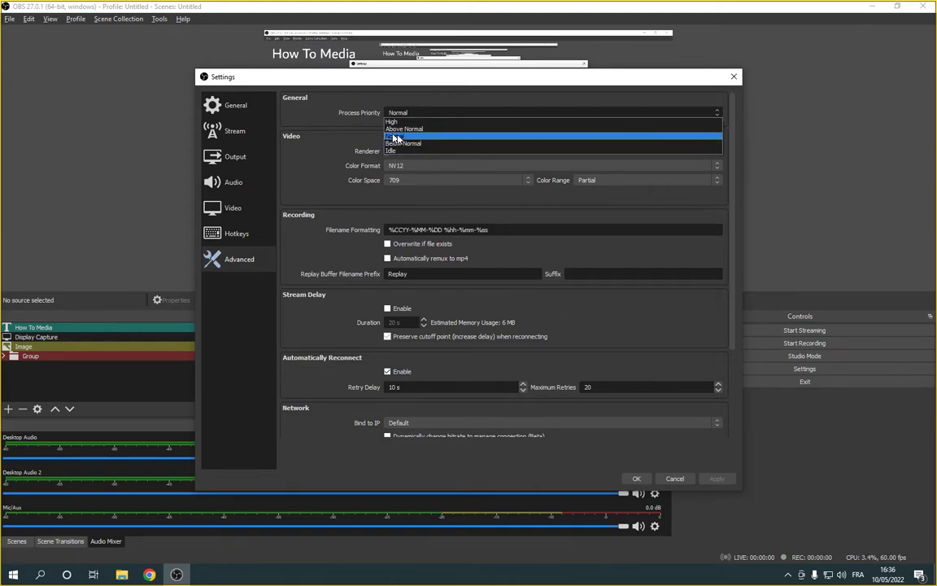